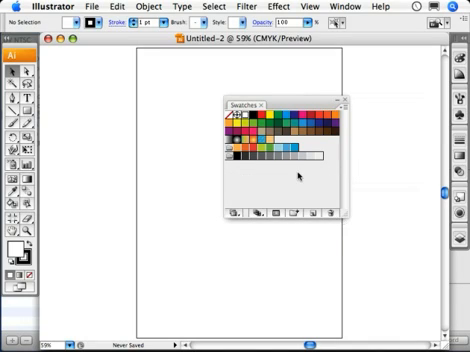
mouse_move(362, 121)
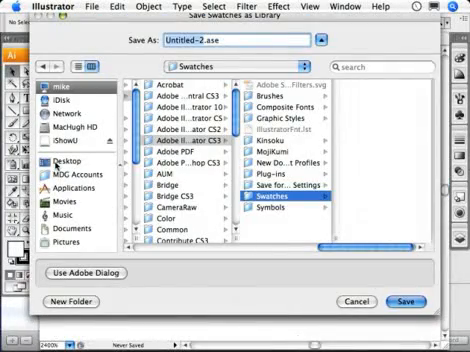
left_click(48, 156)
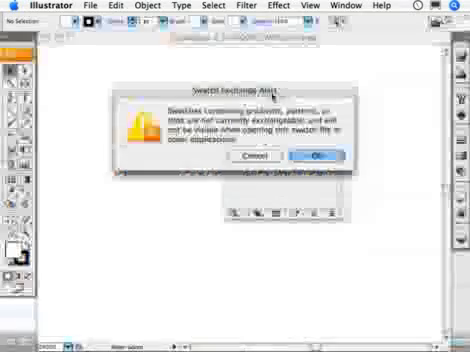
left_click(316, 155)
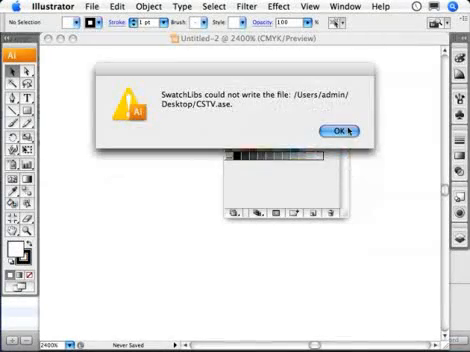
left_click(337, 130)
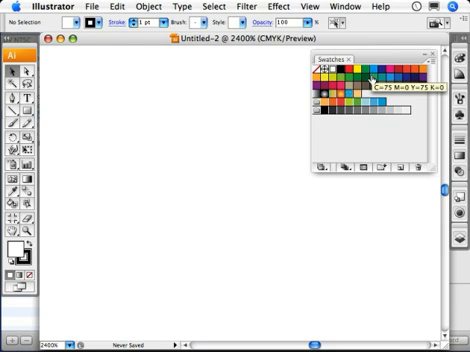
Select all unused swatches in the Swatches panel and delete them.
left_click(435, 62)
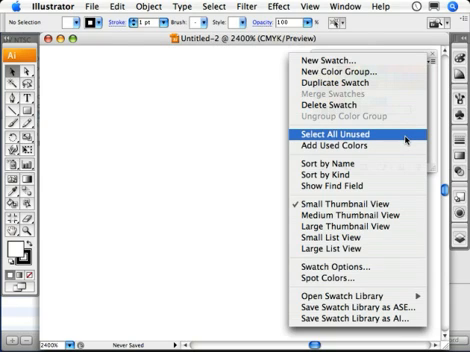
left_click(345, 131)
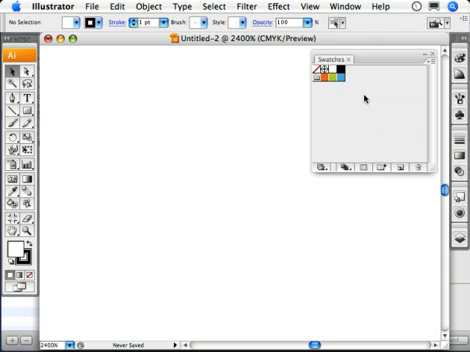
mouse_move(401, 78)
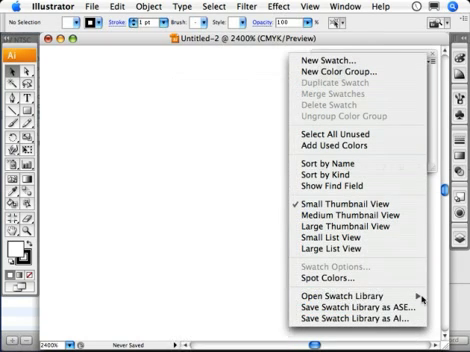
left_click(350, 294)
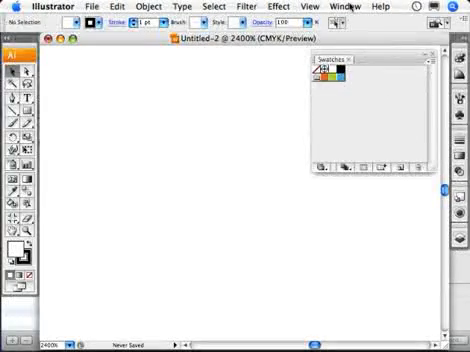
Load the Metal swatch library and confirm the gradient color group alert.
left_click(354, 7)
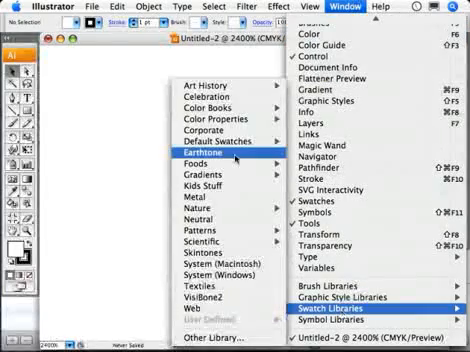
mouse_move(210, 158)
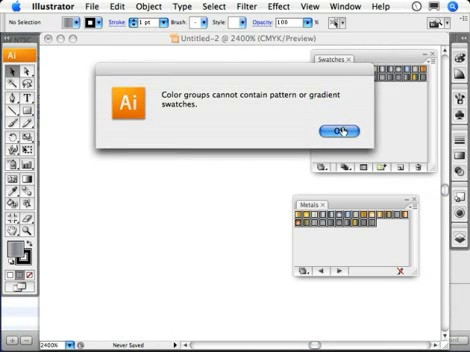
left_click(341, 130)
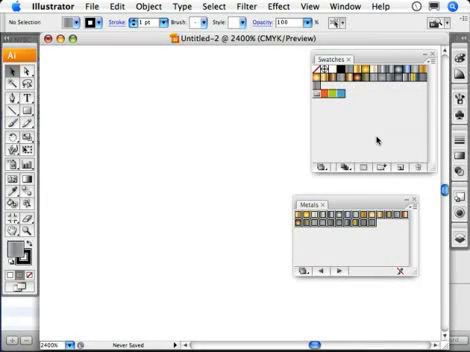
mouse_move(88, 138)
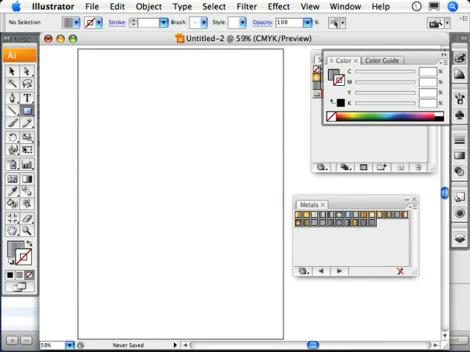
Draw rectangles on the artboard, dismissing the Live Paint notice, and fill them with metal gradients.
left_click_drag(83, 60, 126, 103)
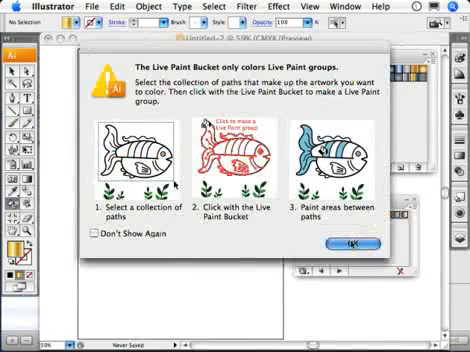
left_click(351, 244)
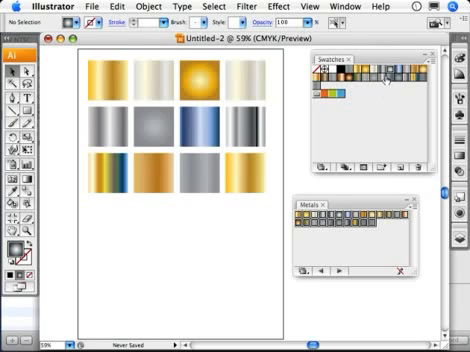
mouse_move(400, 80)
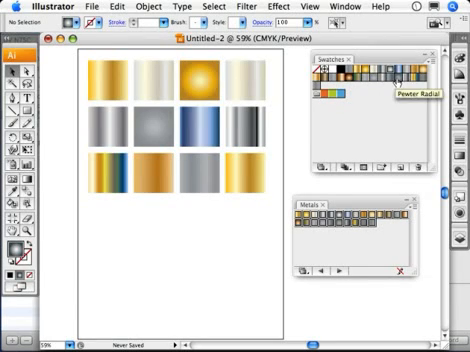
mouse_move(242, 253)
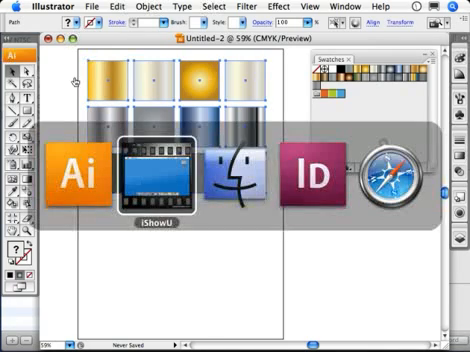
Switch to InDesign, paste the boxes, and review the new gradient swatches.
left_click(311, 169)
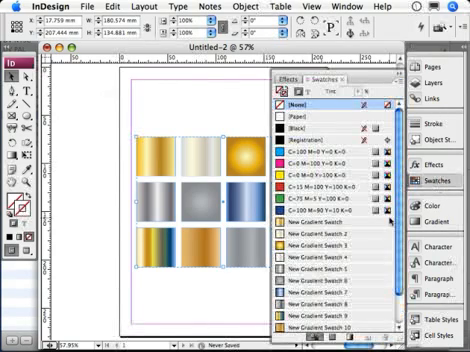
scroll("down", 3)
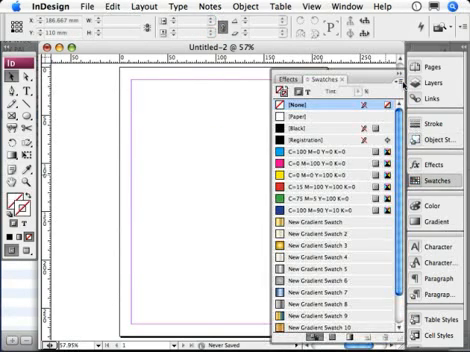
left_click(398, 78)
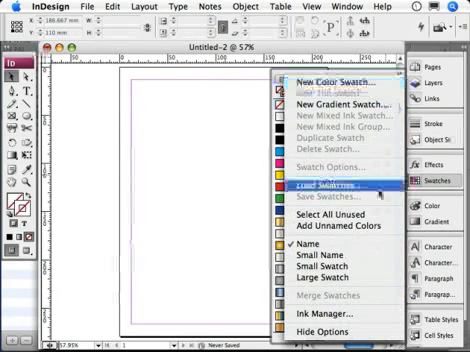